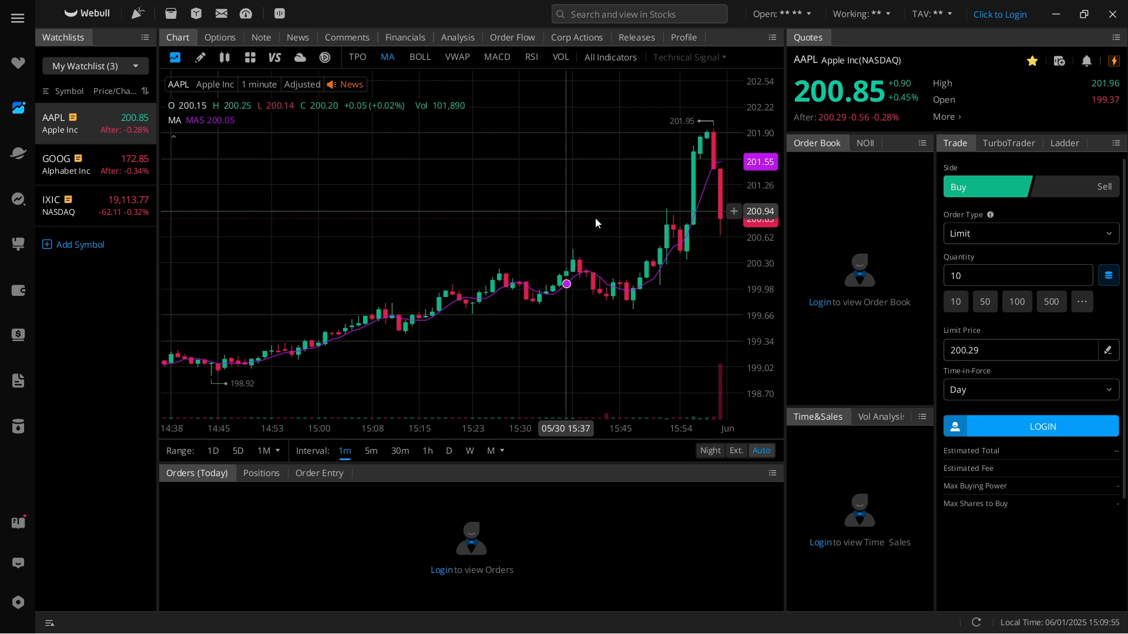
mouse_move(613, 200)
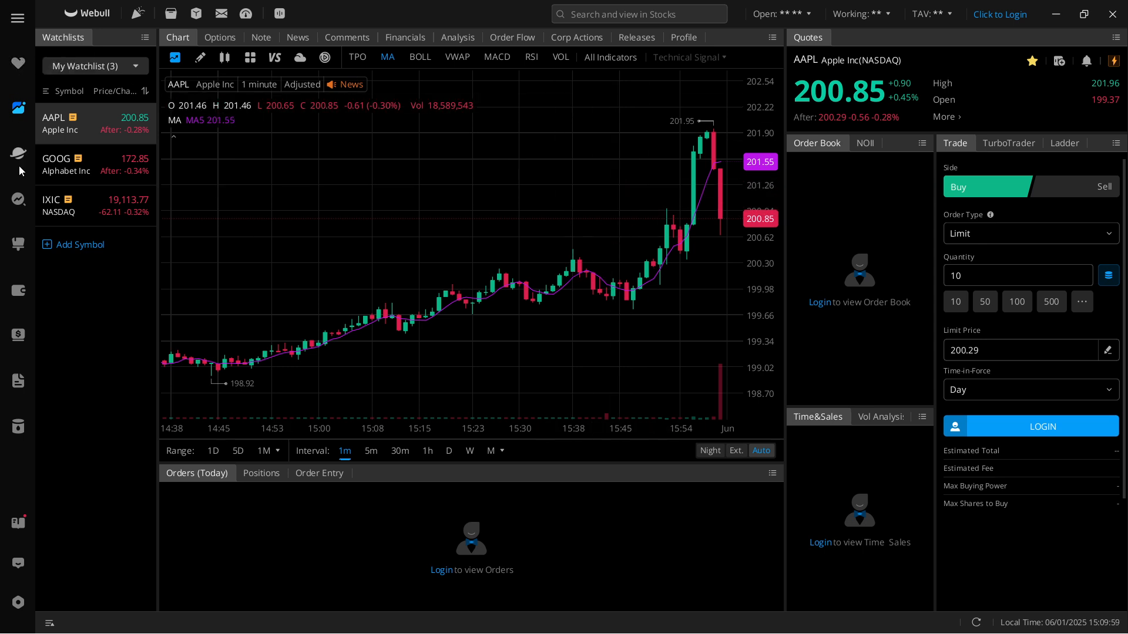
mouse_move(18, 334)
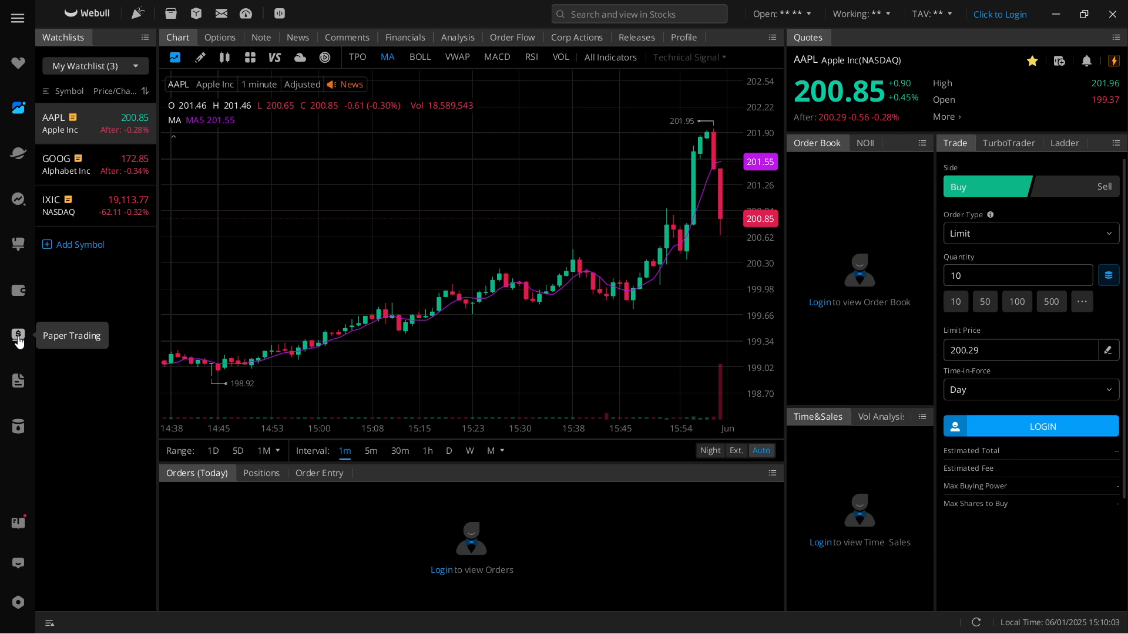
Switch to Paper Trading from the left sidebar to reach the Choose a Layout gallery.
left_click(18, 336)
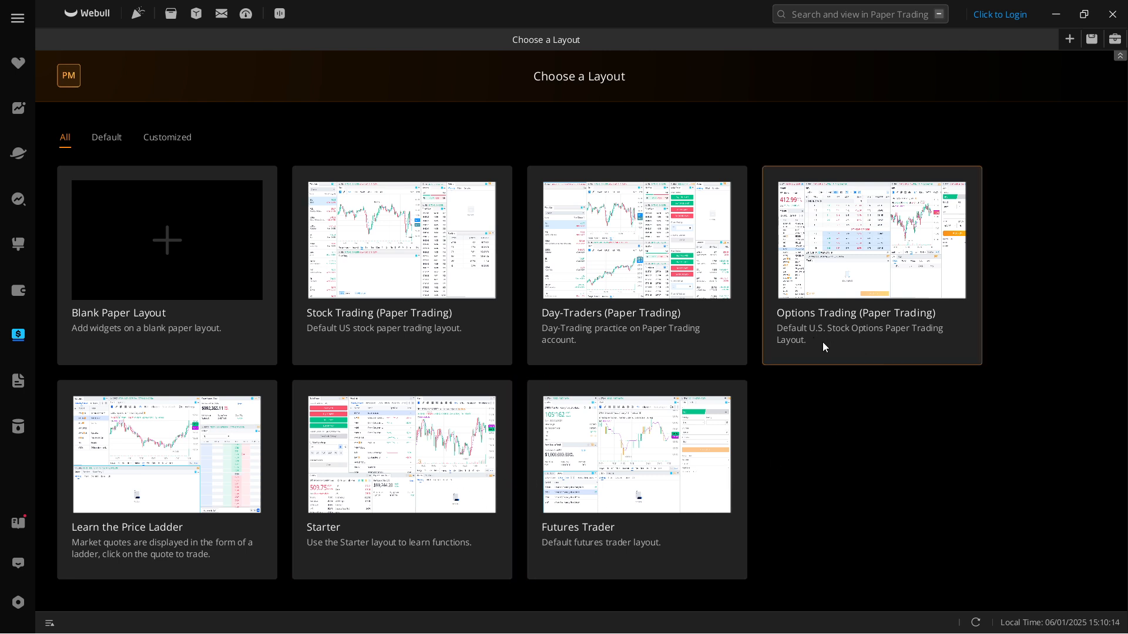
mouse_move(861, 283)
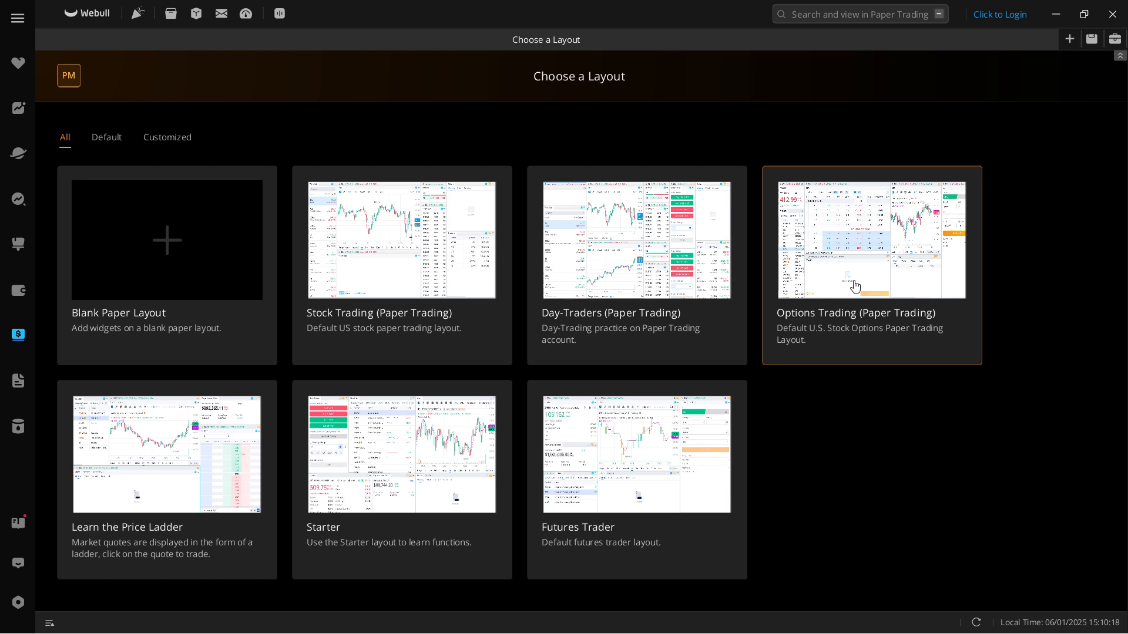
mouse_move(890, 300)
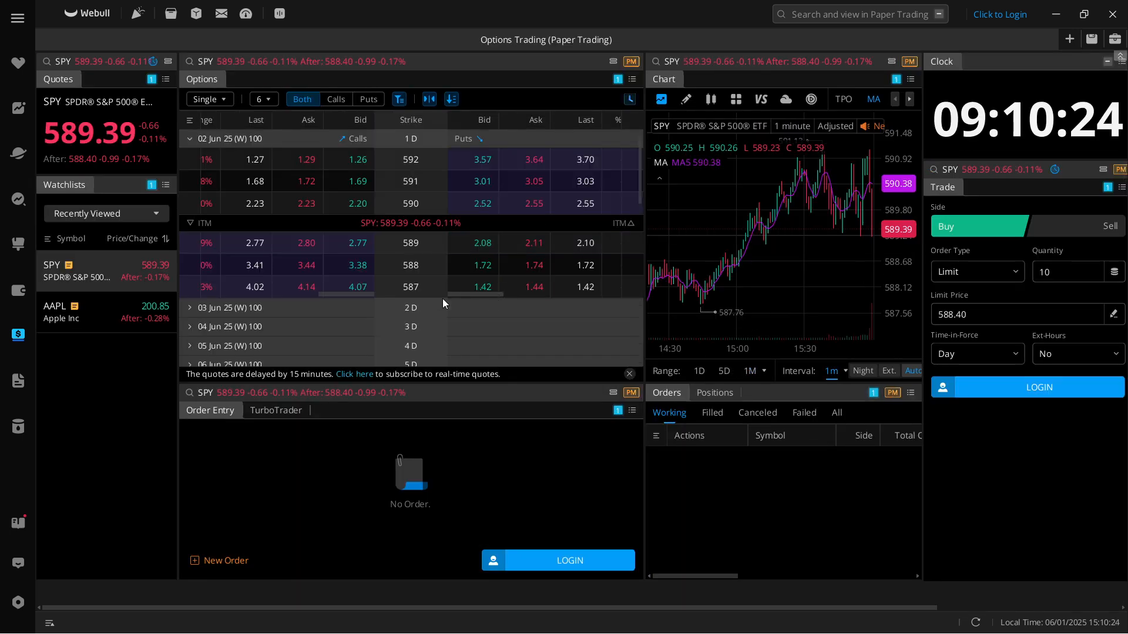
mouse_move(648, 128)
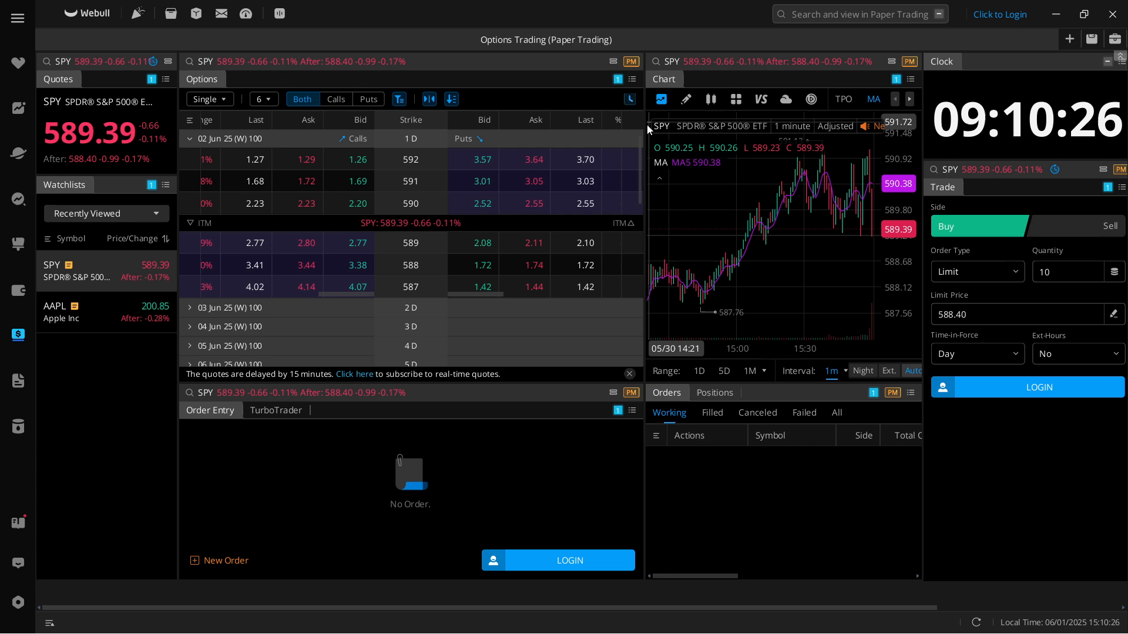
mouse_move(659, 278)
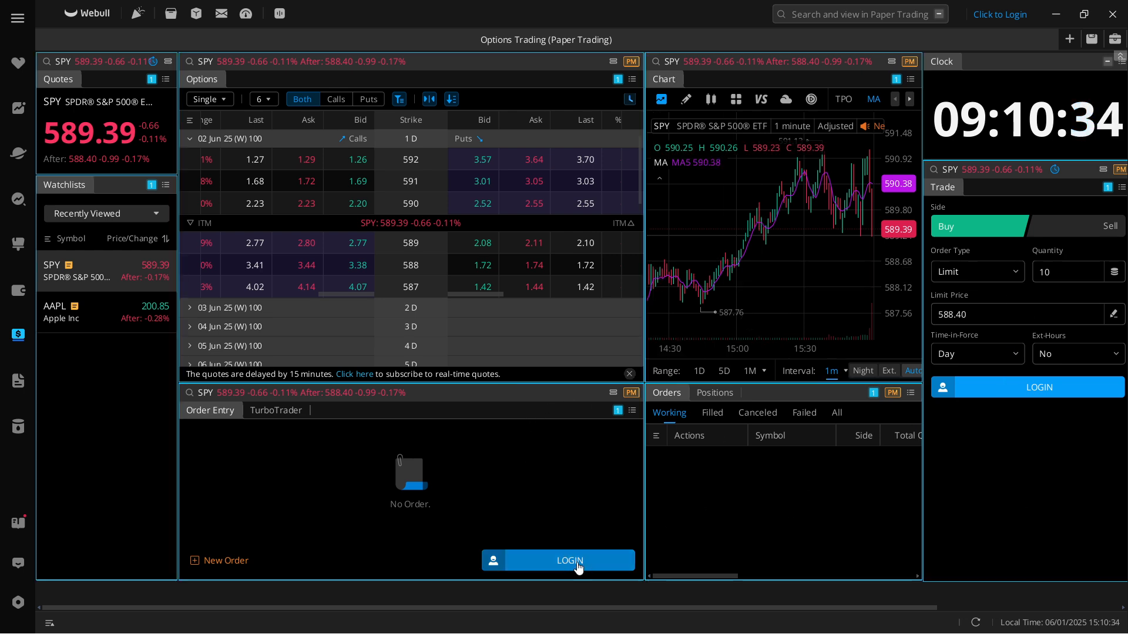
Open the Options Trading (Paper Trading) layout for SPY, bringing up the Webull login dialog.
left_click(557, 560)
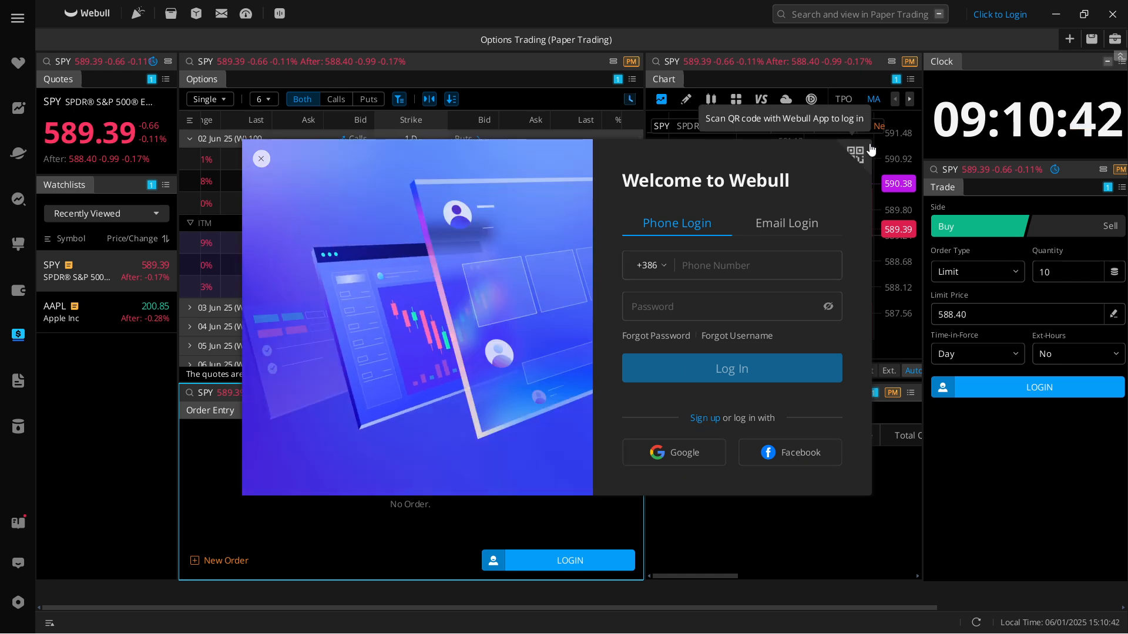
left_click(858, 153)
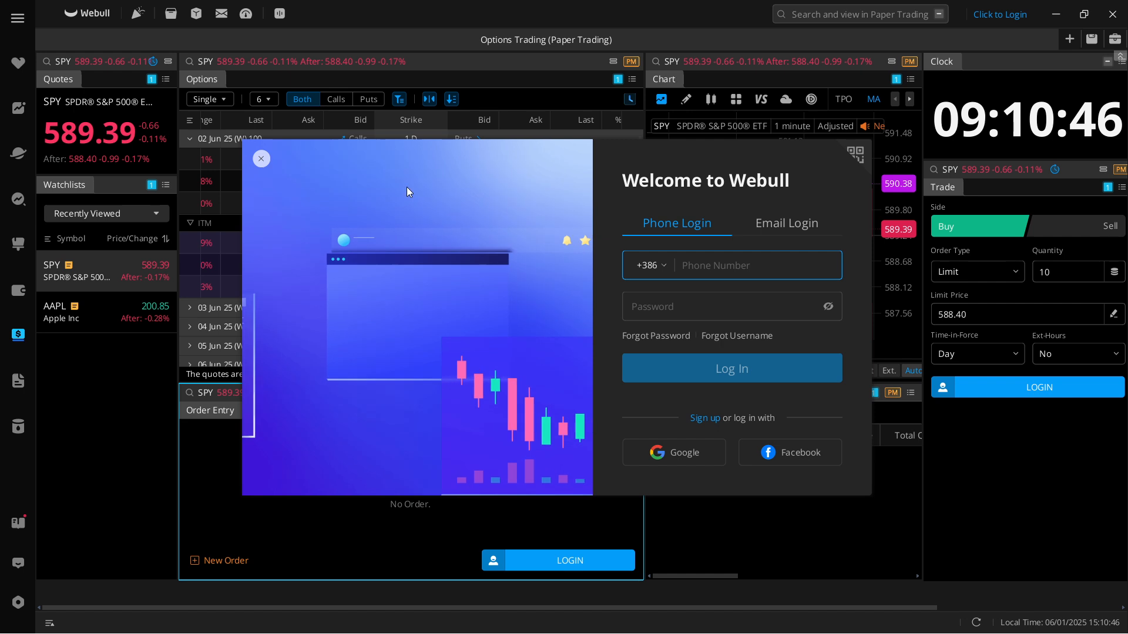
left_click(261, 159)
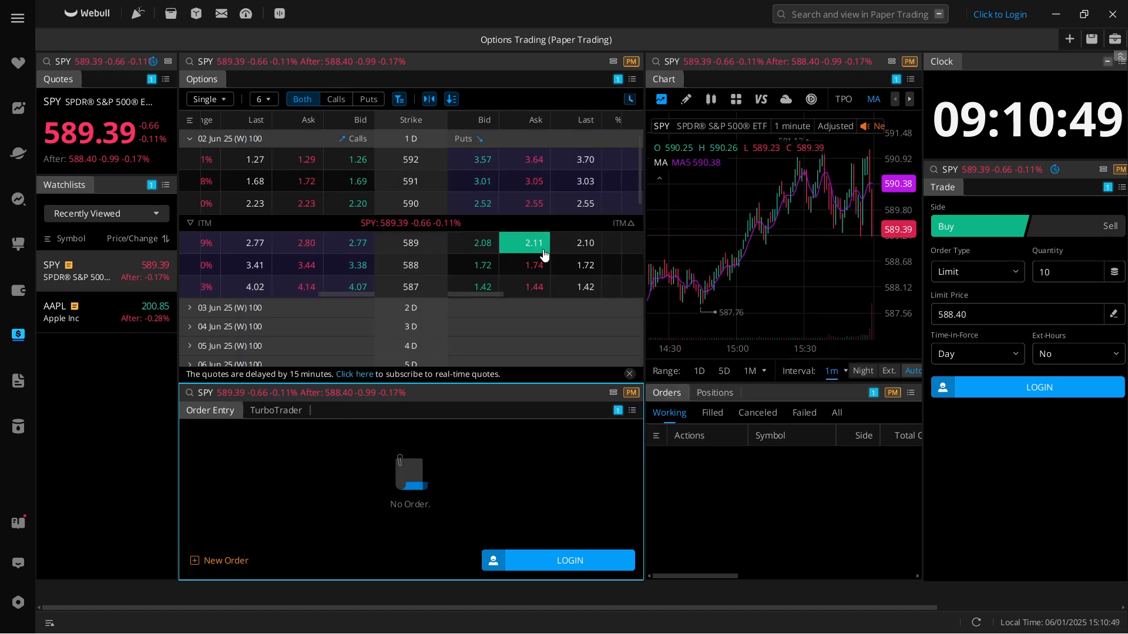
mouse_move(711, 199)
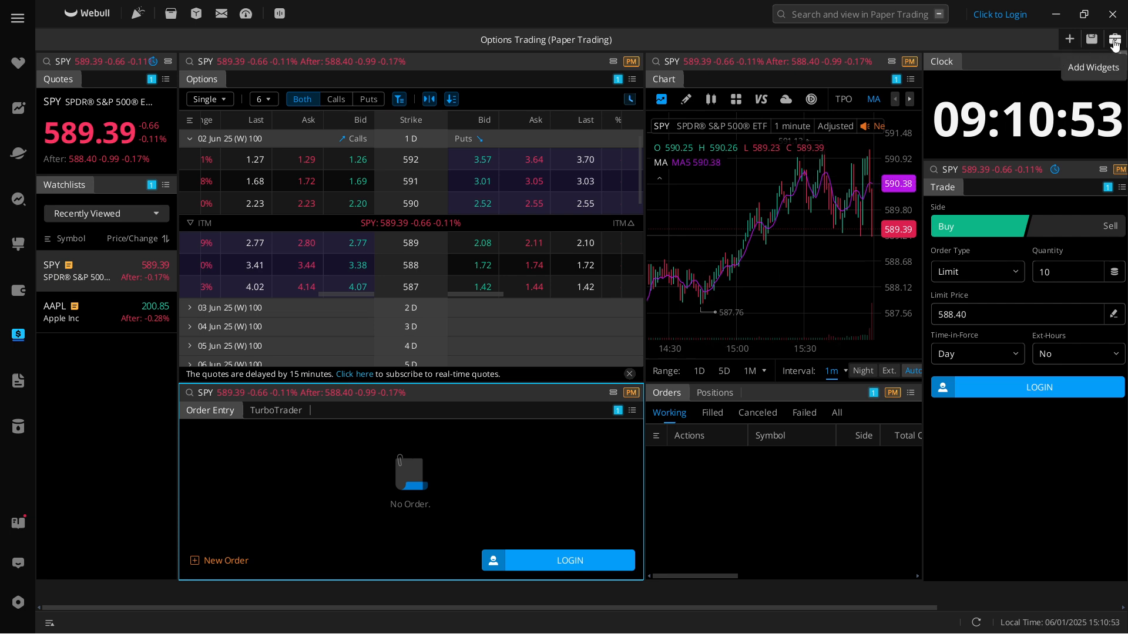
left_click(1112, 40)
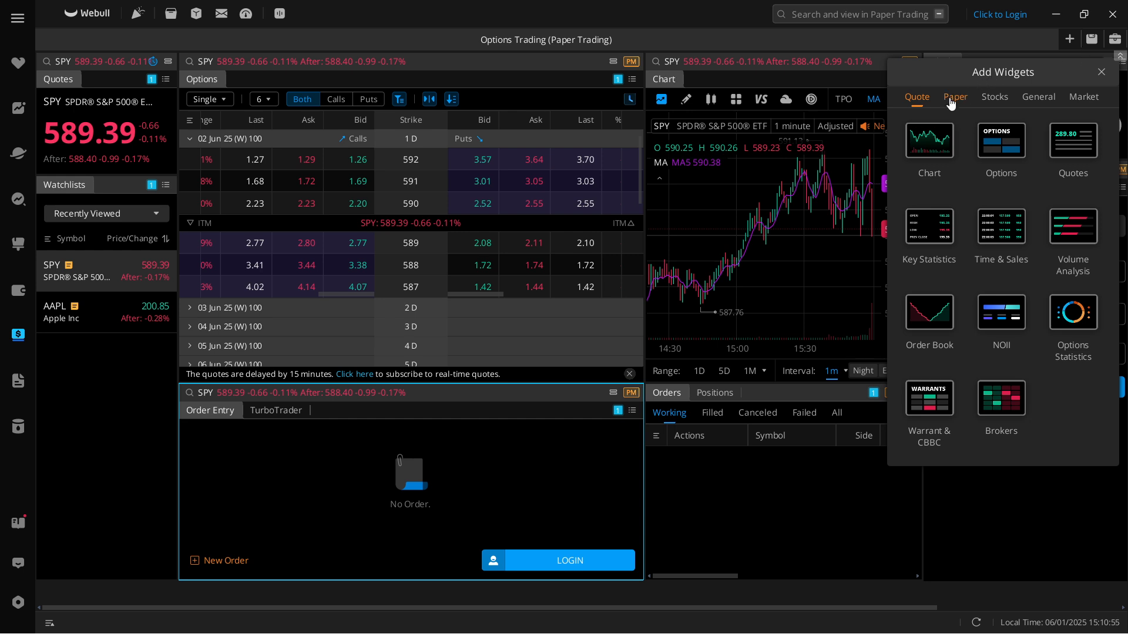
left_click(954, 98)
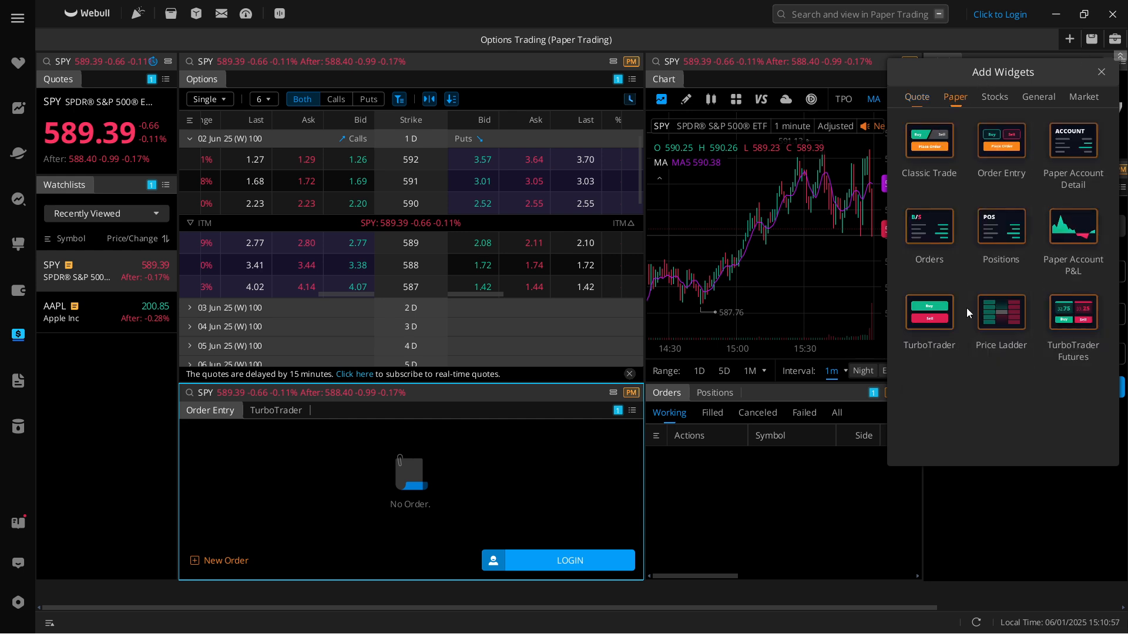
left_click(916, 96)
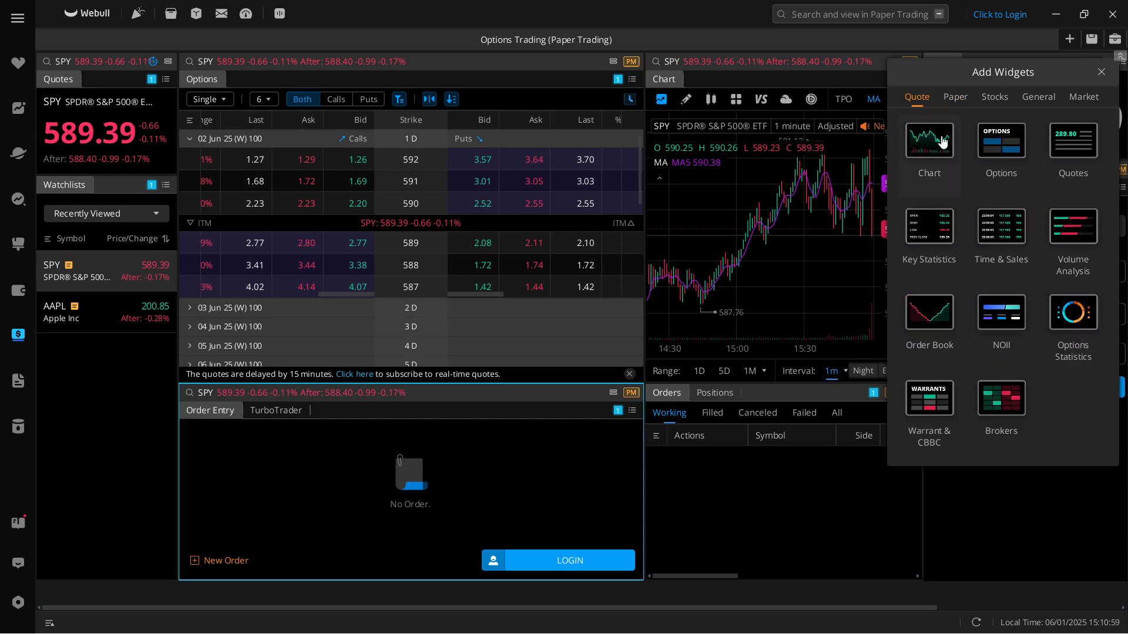
left_click(995, 97)
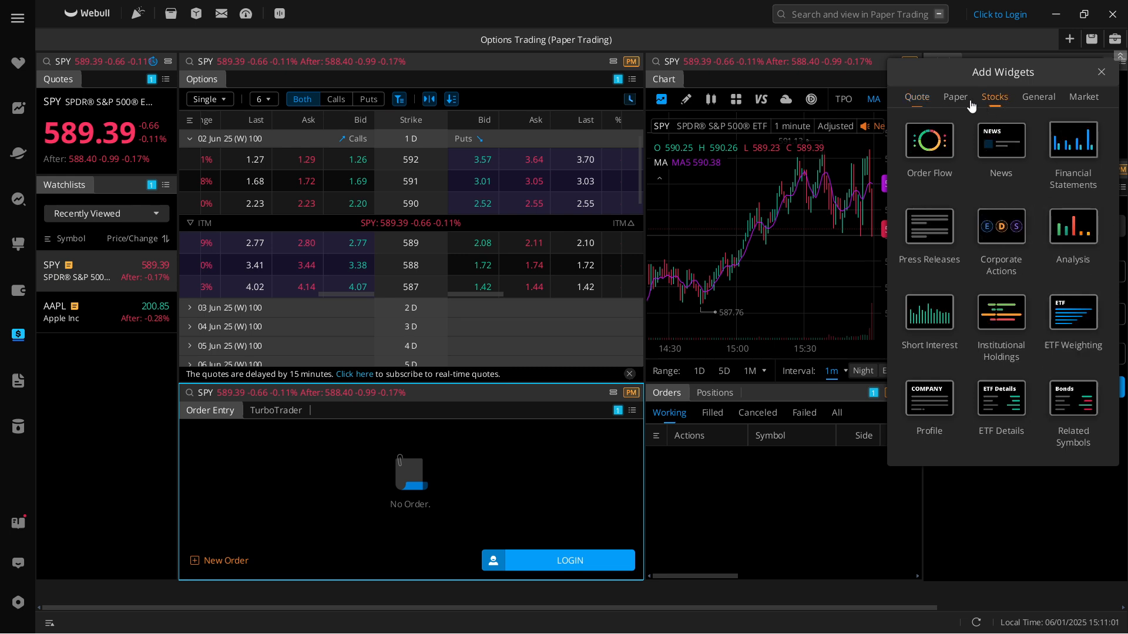
left_click(954, 96)
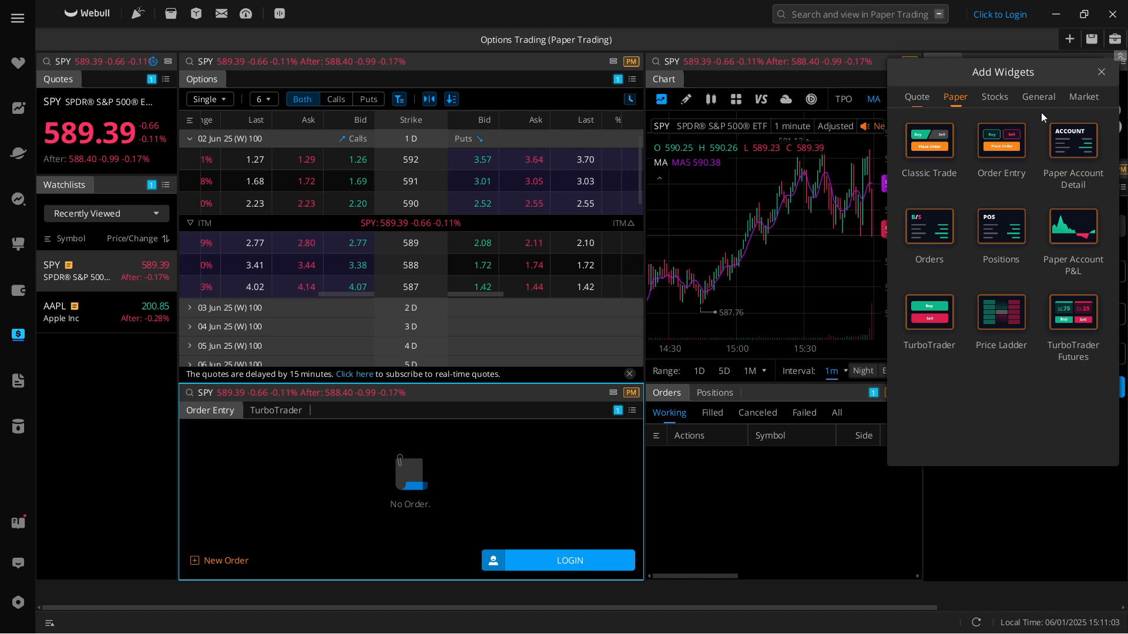
left_click(1099, 72)
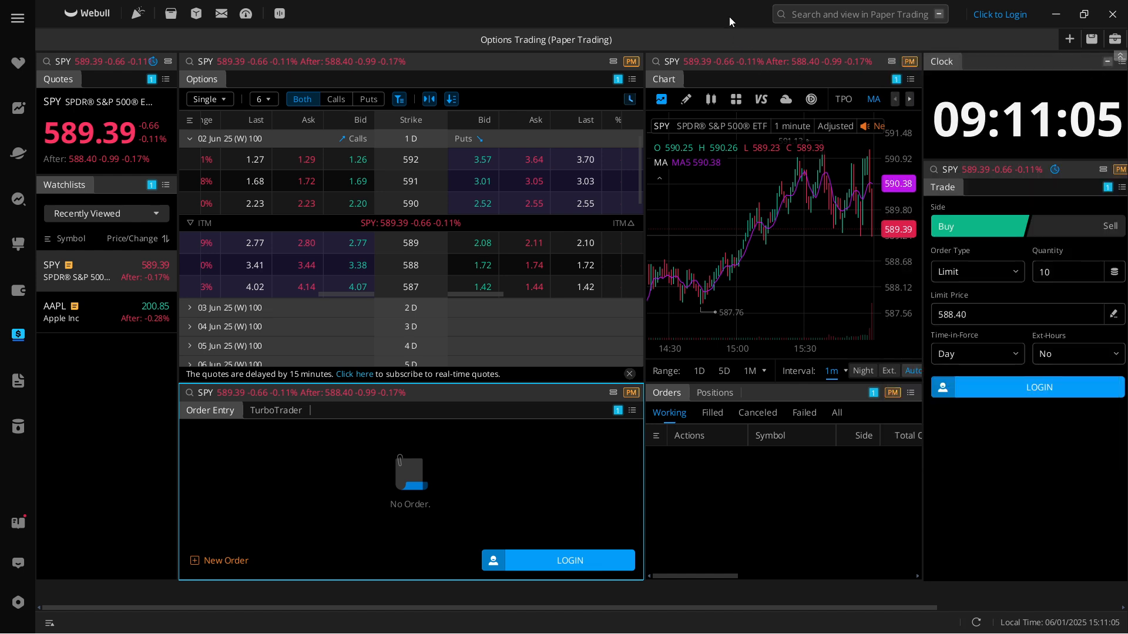